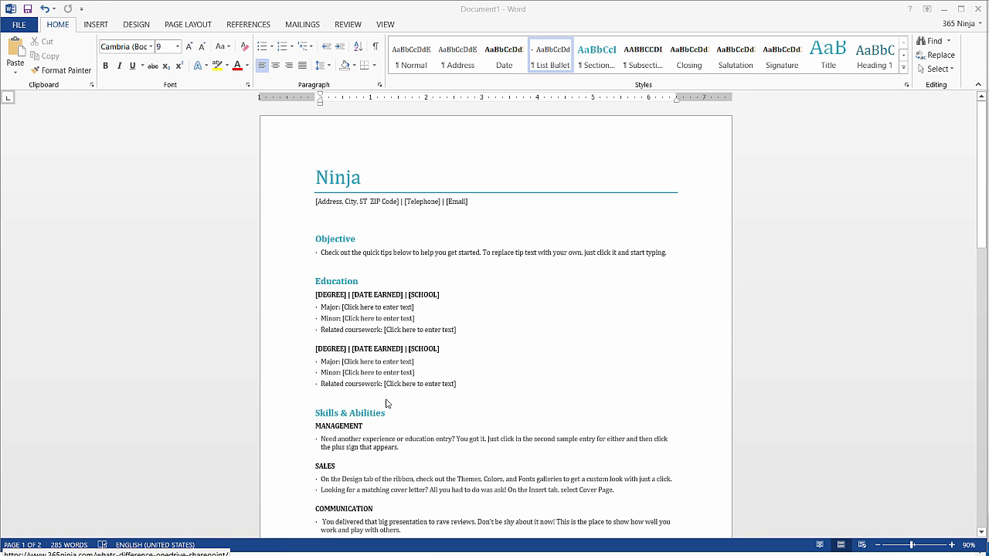
# Scroll to the Portfolio heading on page two and place the cursor on the blank line beneath it
pyautogui.scroll(-3)
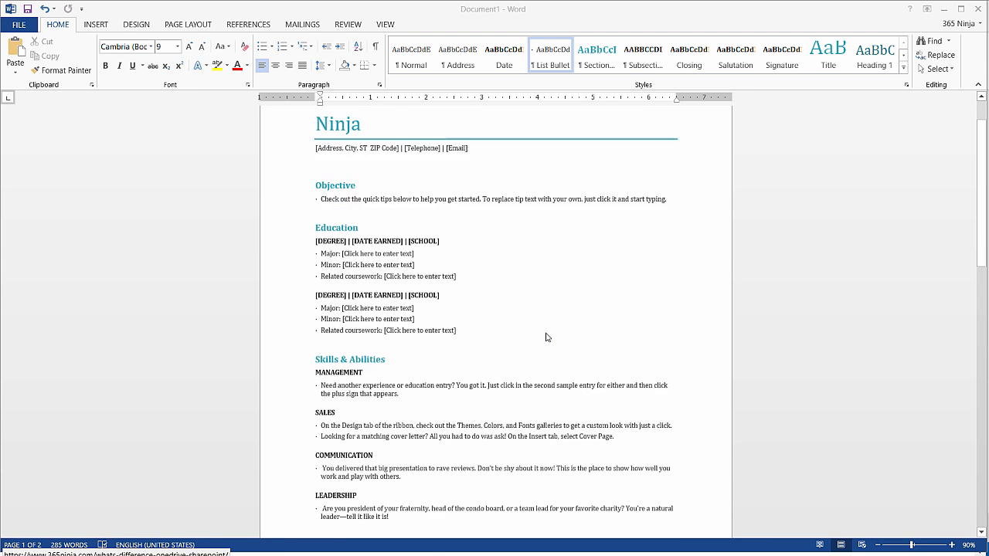
pyautogui.scroll(-3)
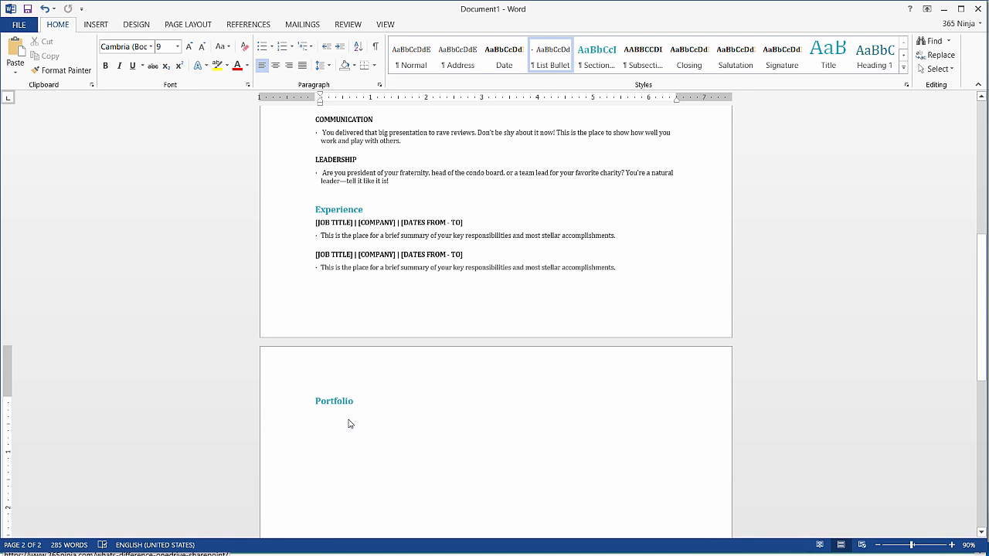
pyautogui.click(348, 423)
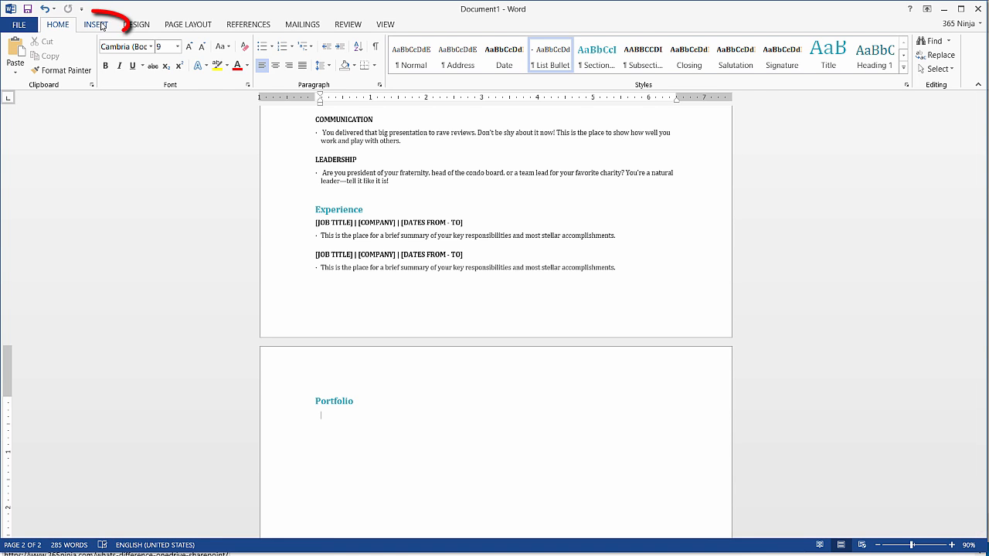
# Show the Available Windows and Screen Clipping choices from Insert > Screenshot
pyautogui.click(95, 25)
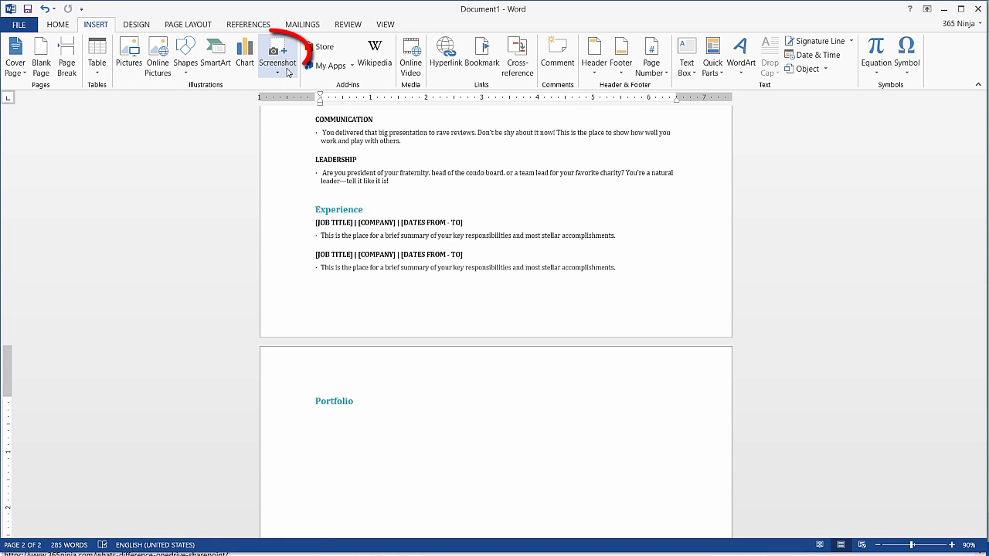
pyautogui.click(278, 56)
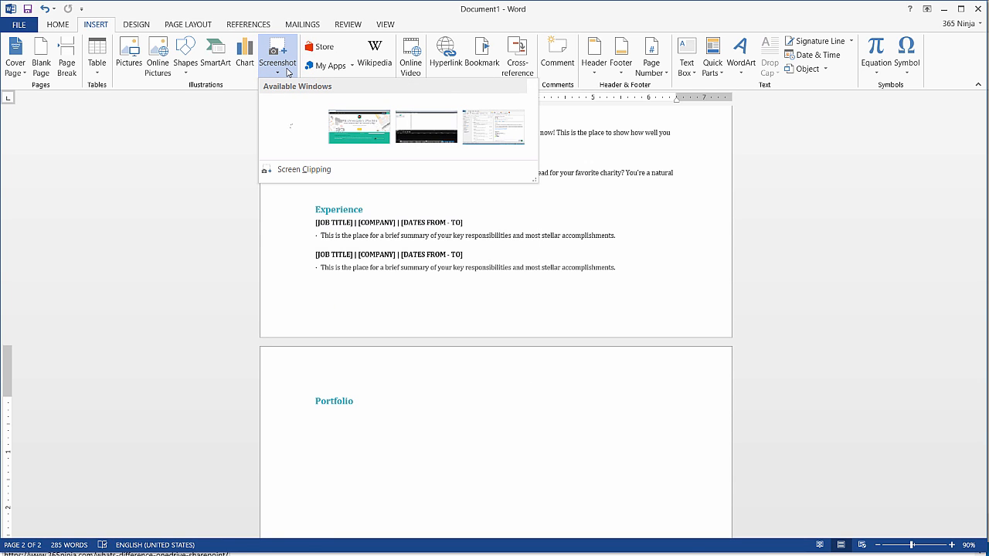
pyautogui.moveTo(278, 127)
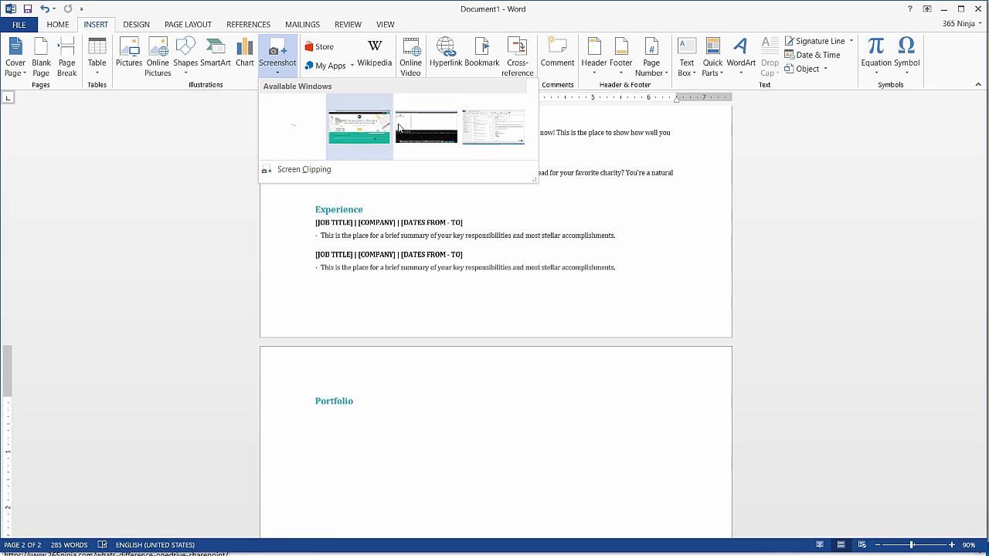
pyautogui.moveTo(306, 155)
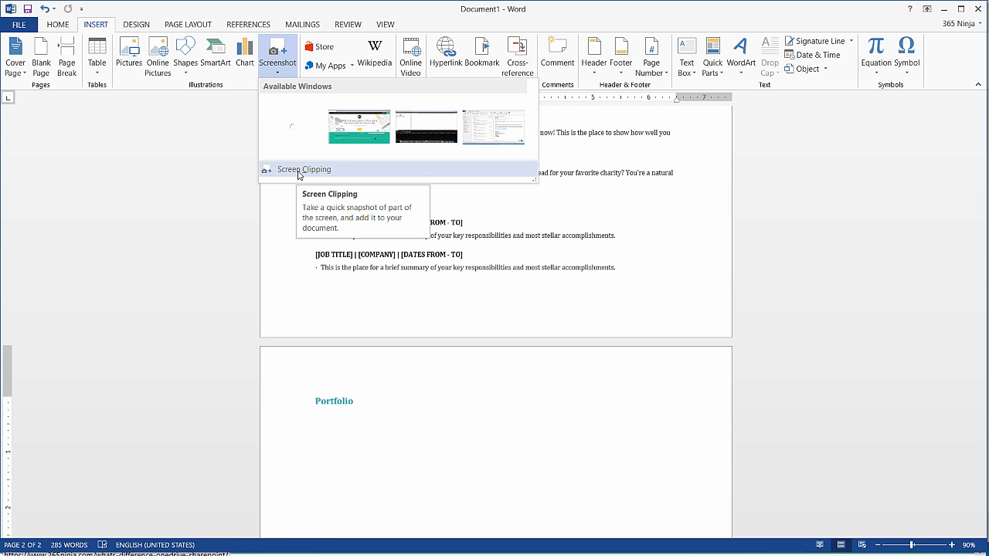
pyautogui.moveTo(359, 126)
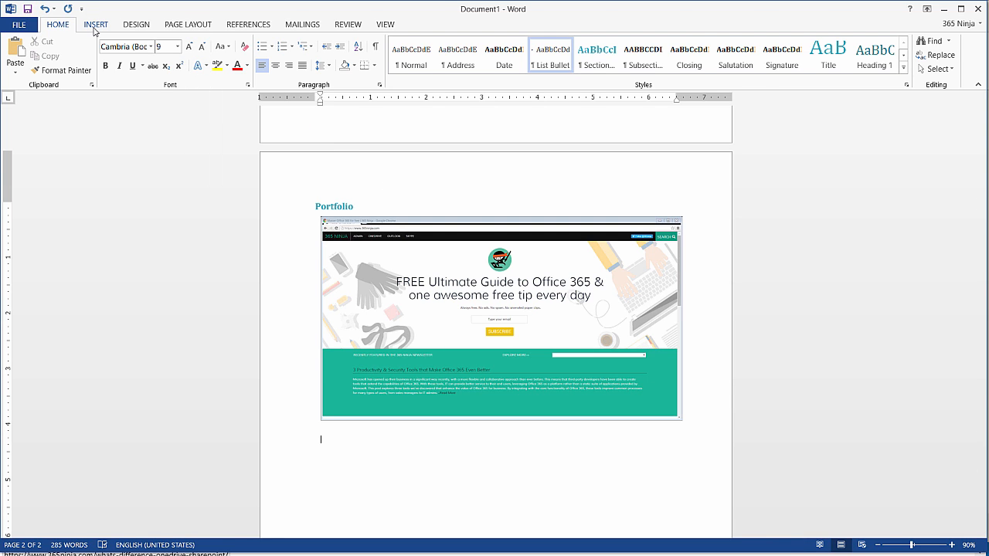
# Return to the Insert ribbon after the 365 Ninja screenshot lands under Portfolio
pyautogui.click(96, 25)
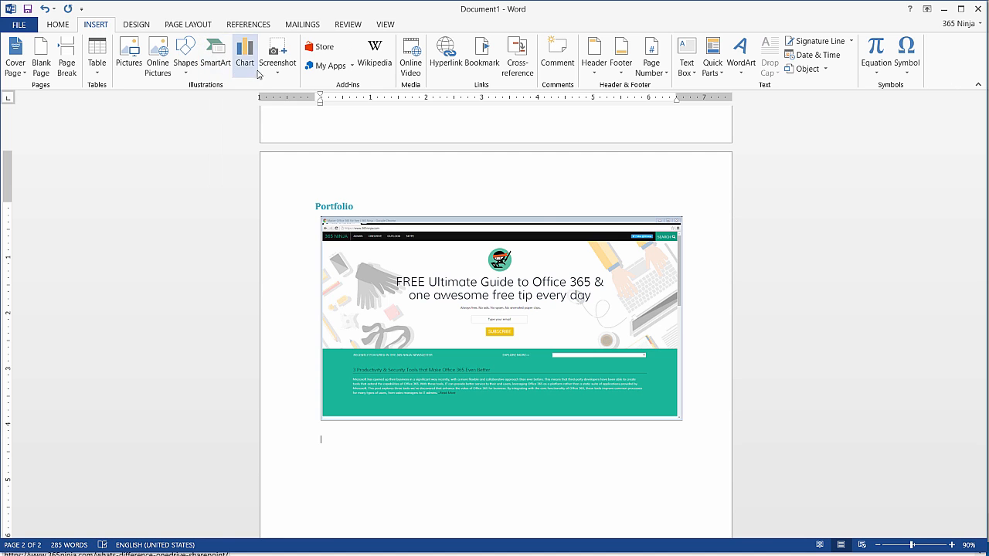
# Reopen the Screenshot menu to start a Screen Clipping of the 365 Ninja page
pyautogui.click(278, 54)
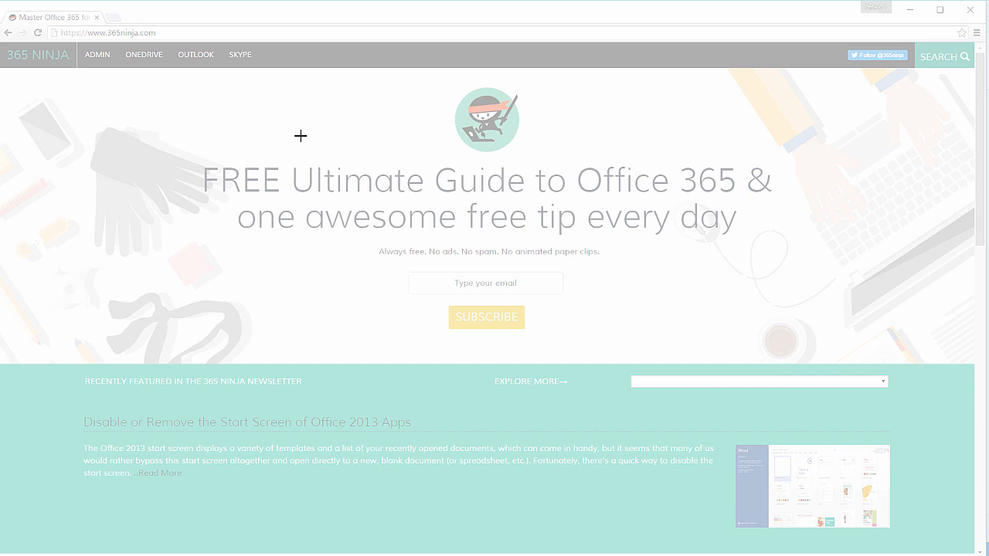
pyautogui.moveTo(544, 139)
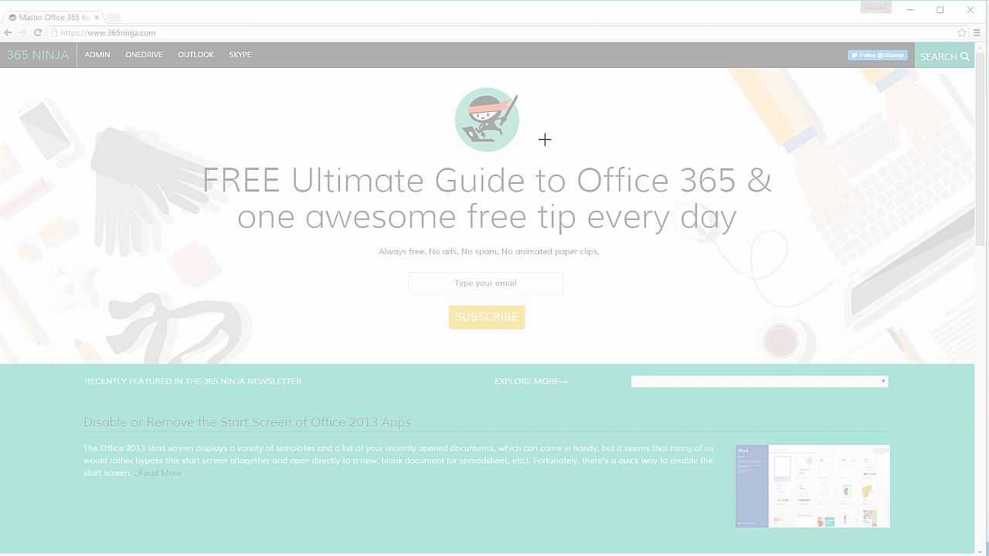
pyautogui.moveTo(436, 83)
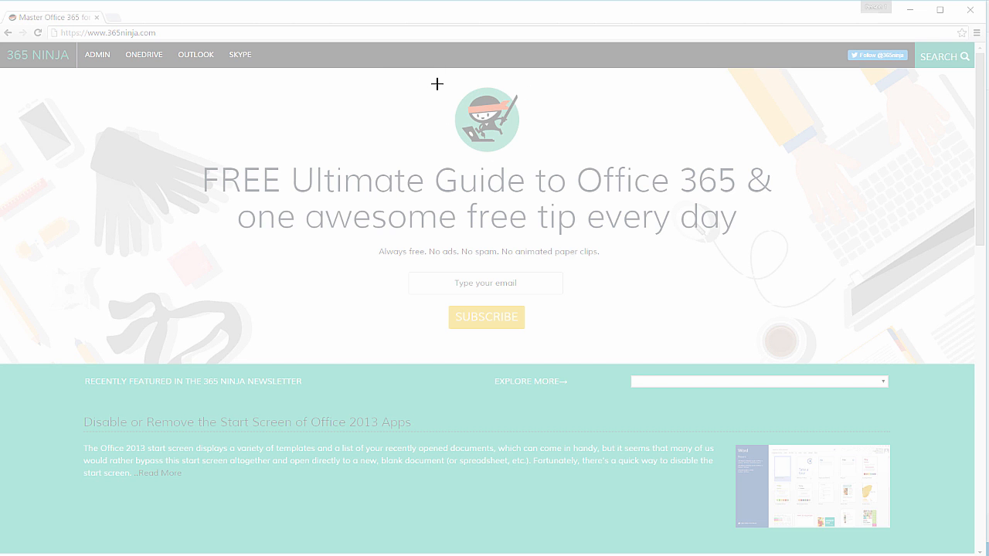